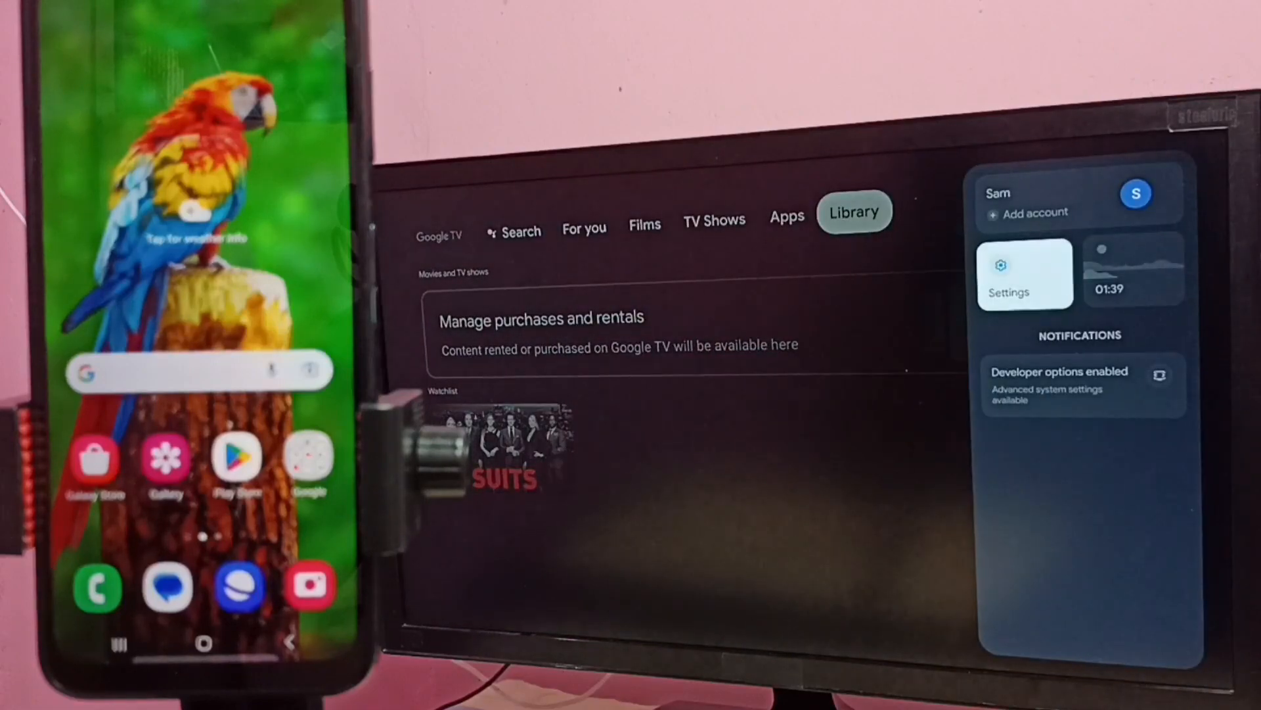
- Open the TV's Settings to confirm it is connected to the FTTH-DAA1 Wi-Fi network
left_click(1024, 274)
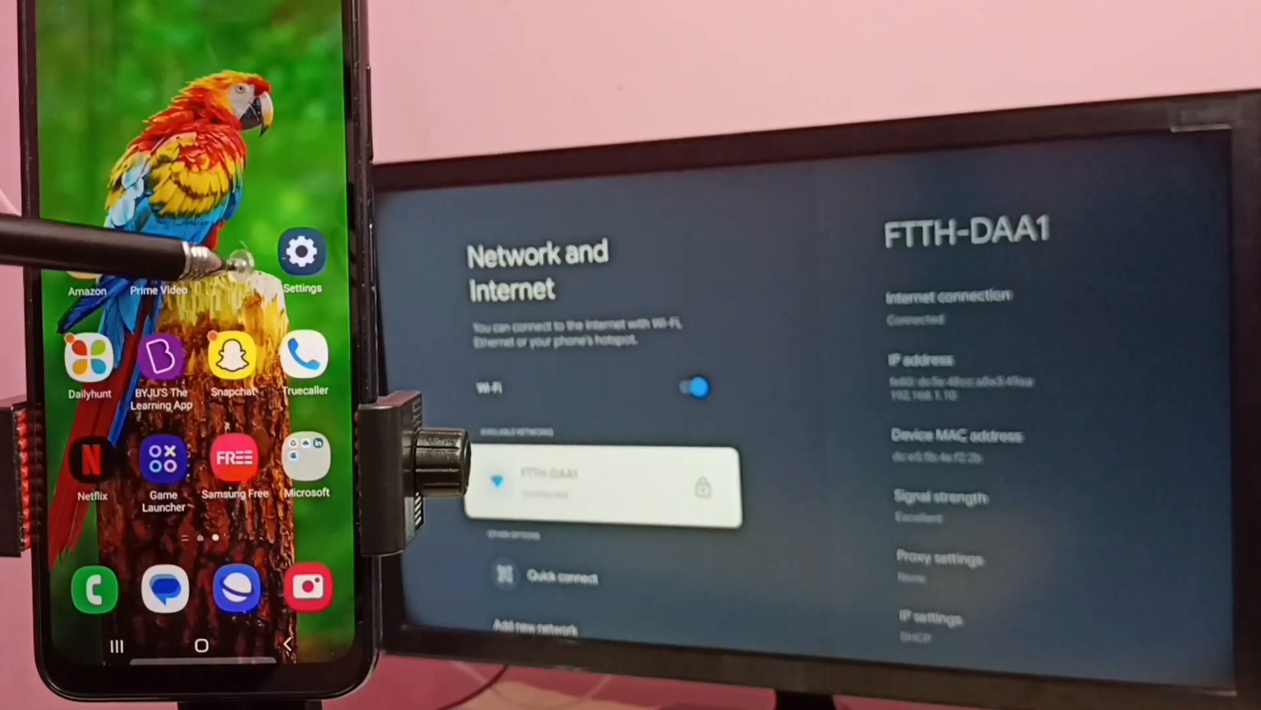
- Check in the phone's Settings under Connections that Wi-Fi is on FTTH-DAA1
left_click(301, 249)
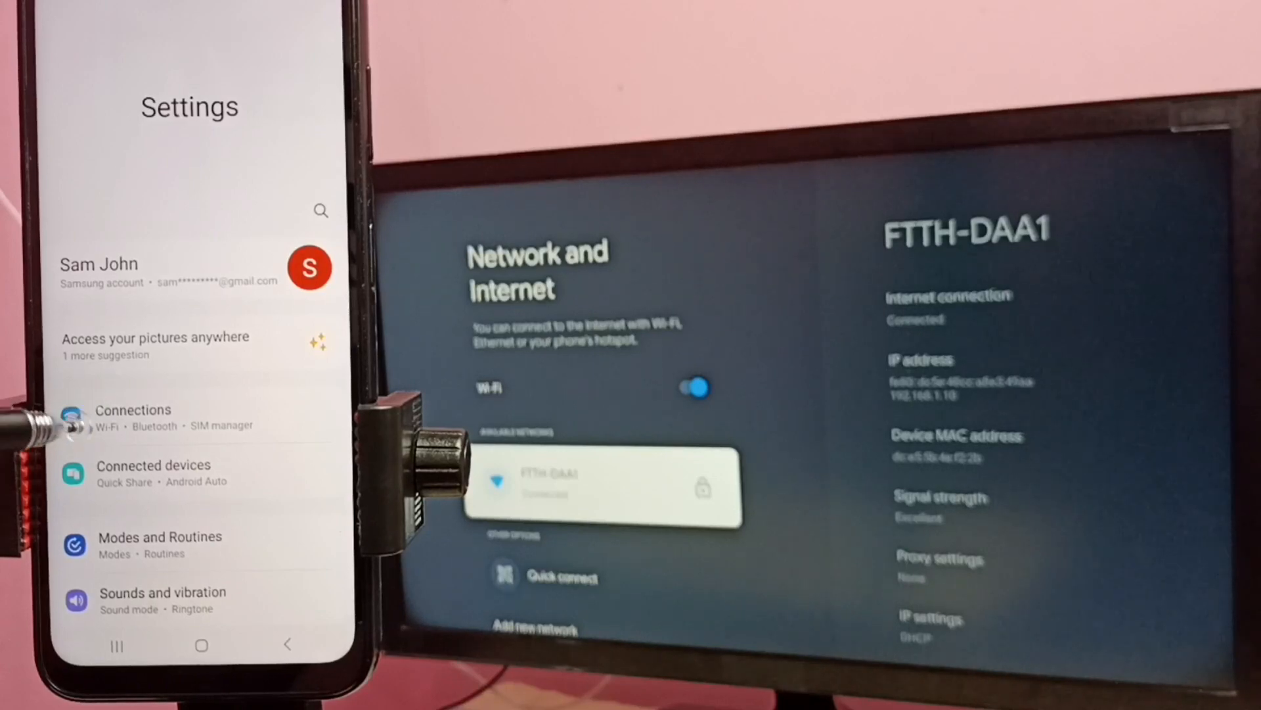
left_click(134, 409)
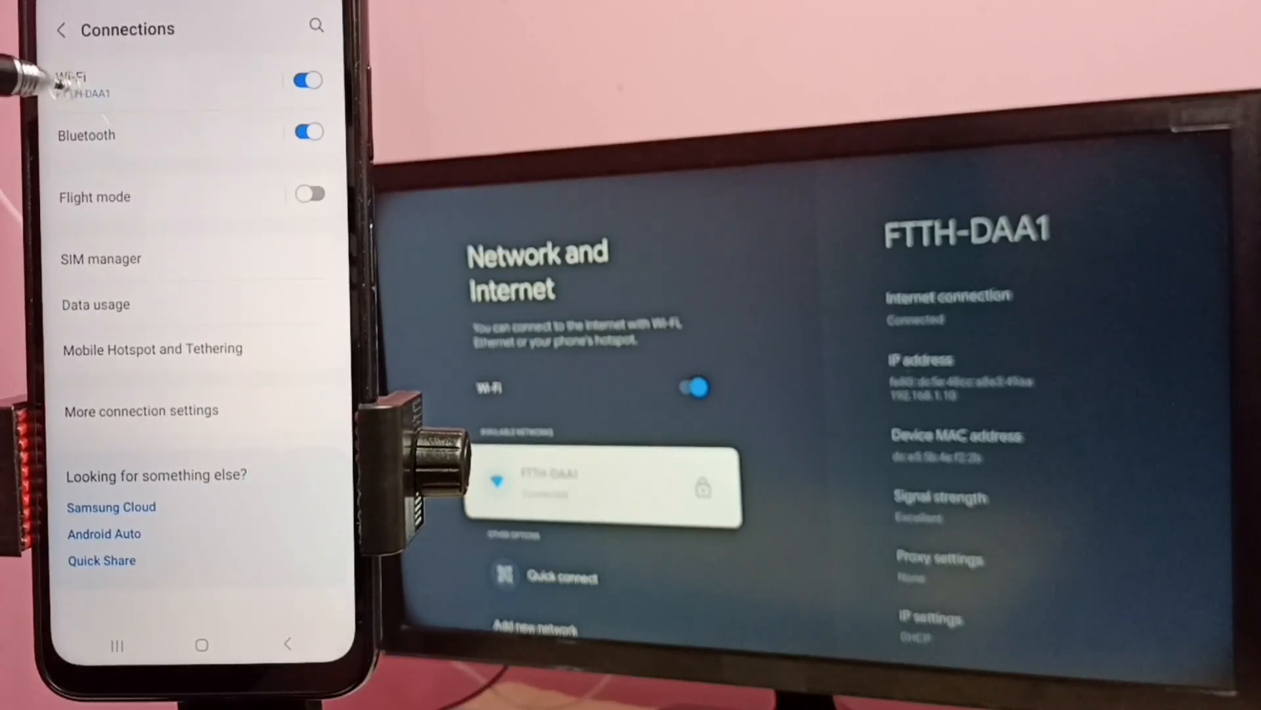
left_click(72, 80)
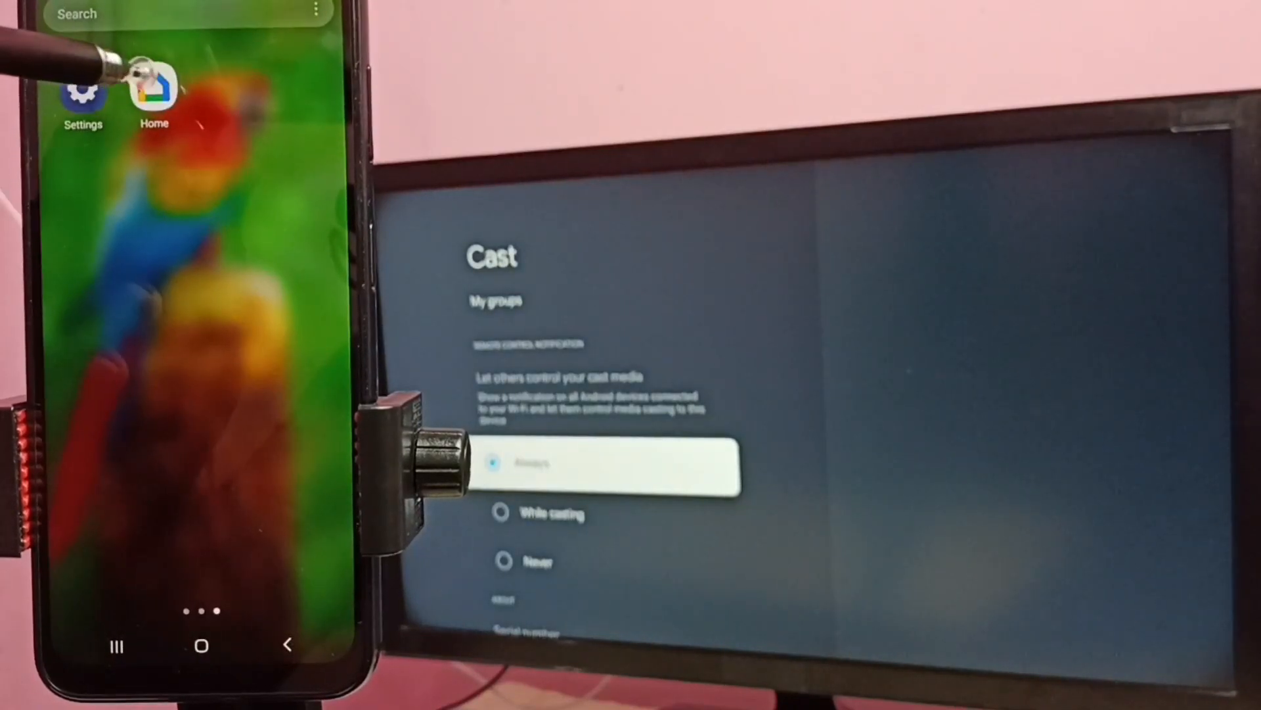
- Open the Google TV device page in Google Home to reach Cast my screen
left_click(154, 89)
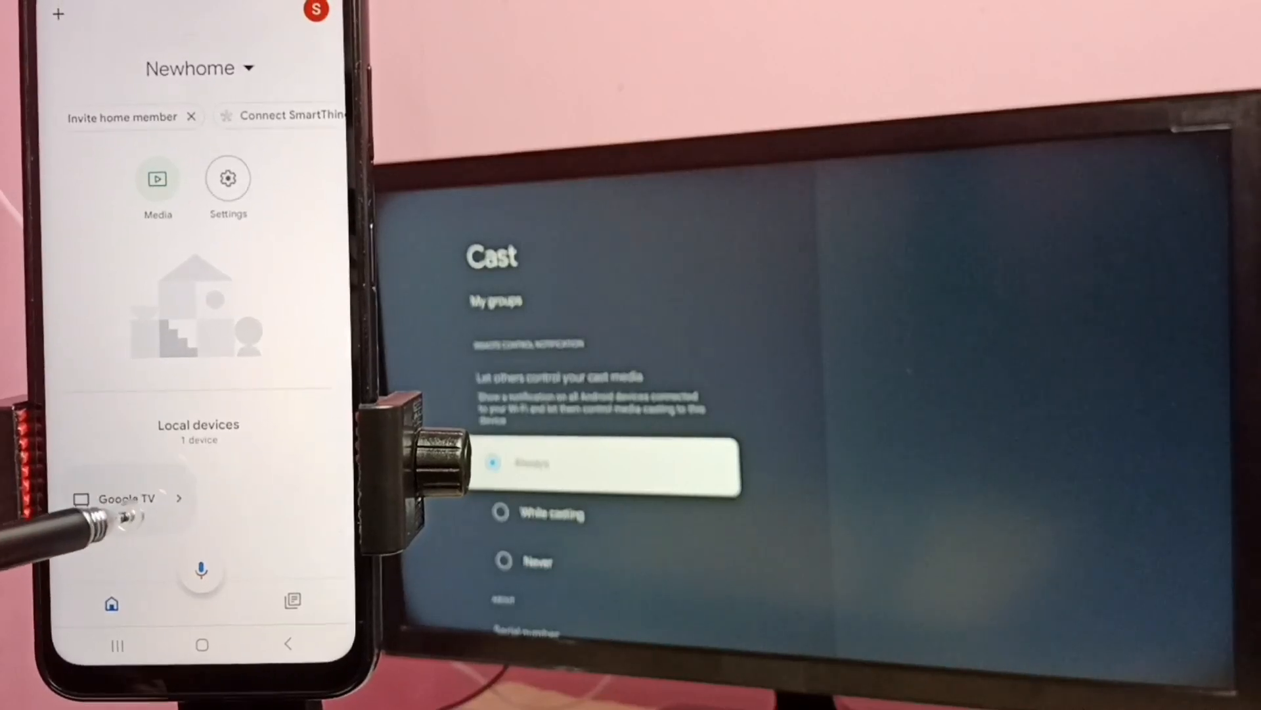
left_click(129, 498)
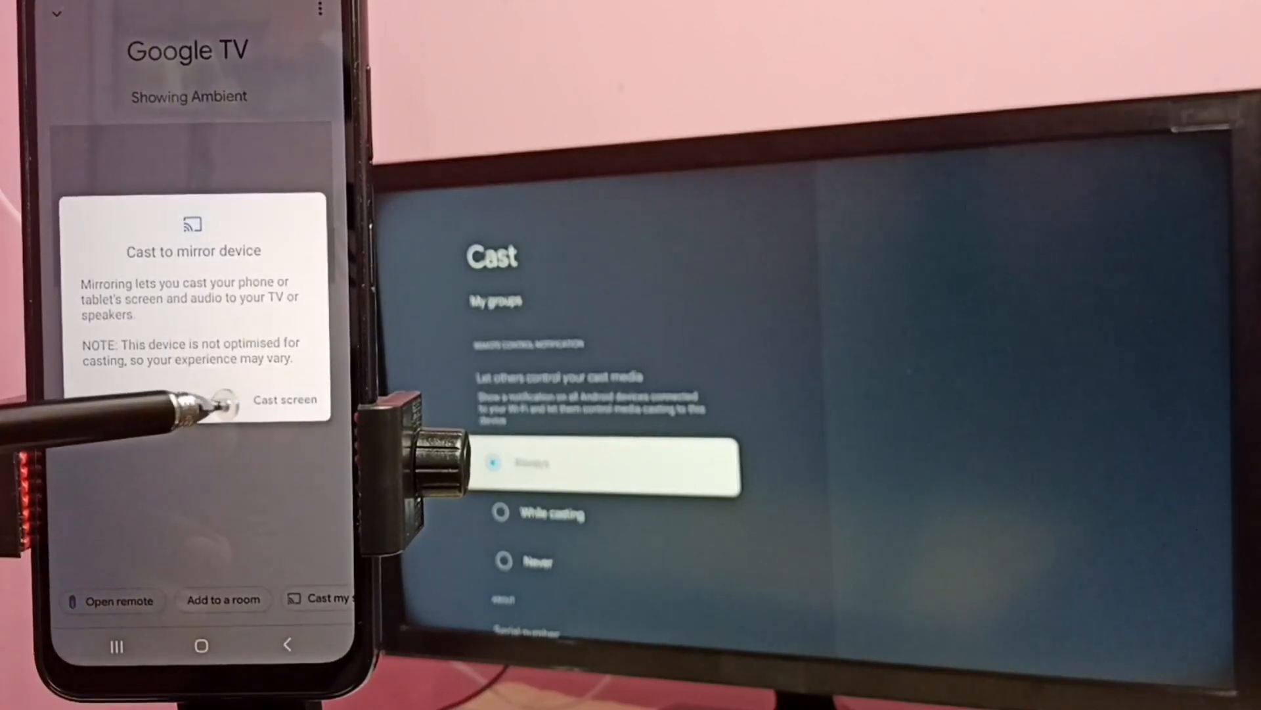
- Confirm Cast screen and allow casting with Start now to mirror the phone
left_click(285, 400)
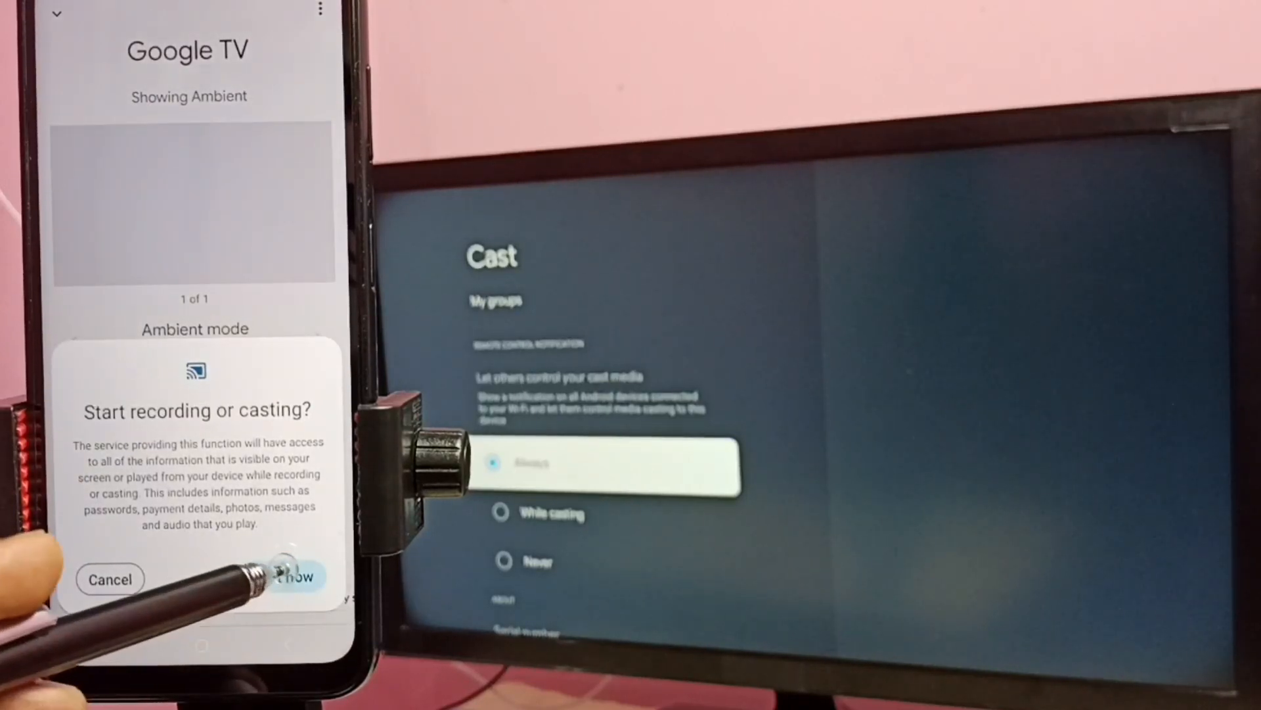
left_click(294, 578)
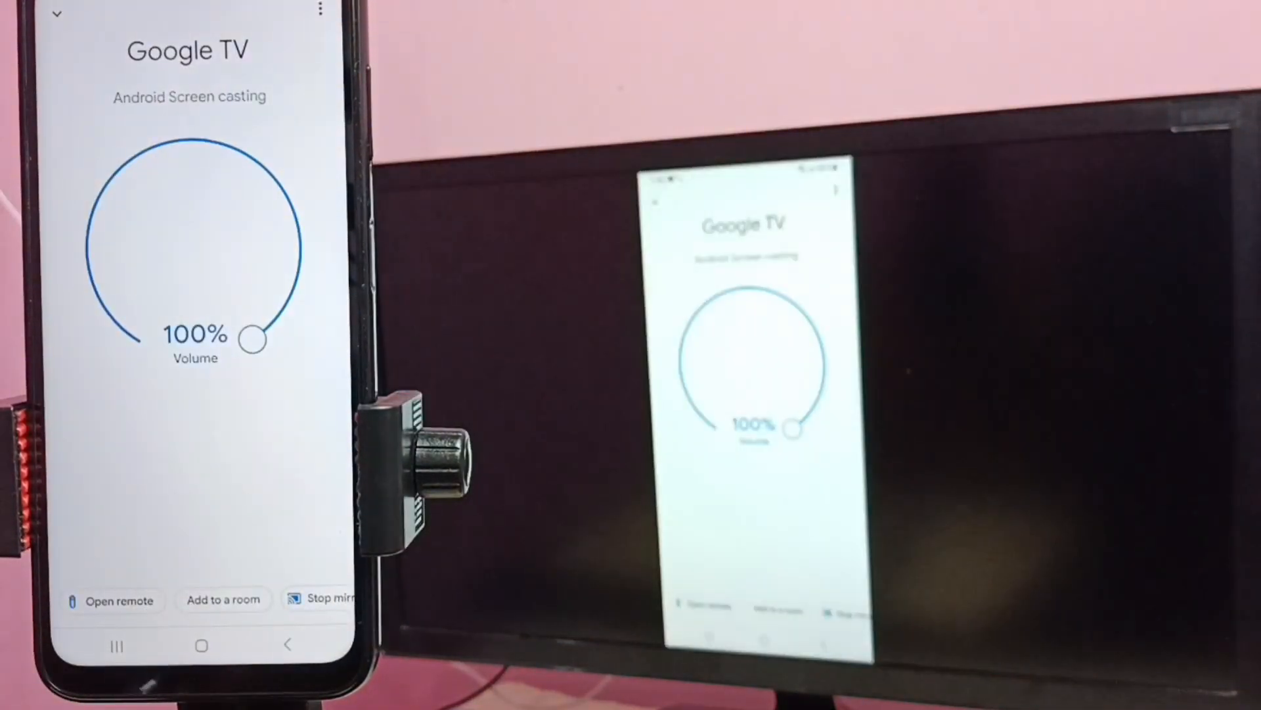